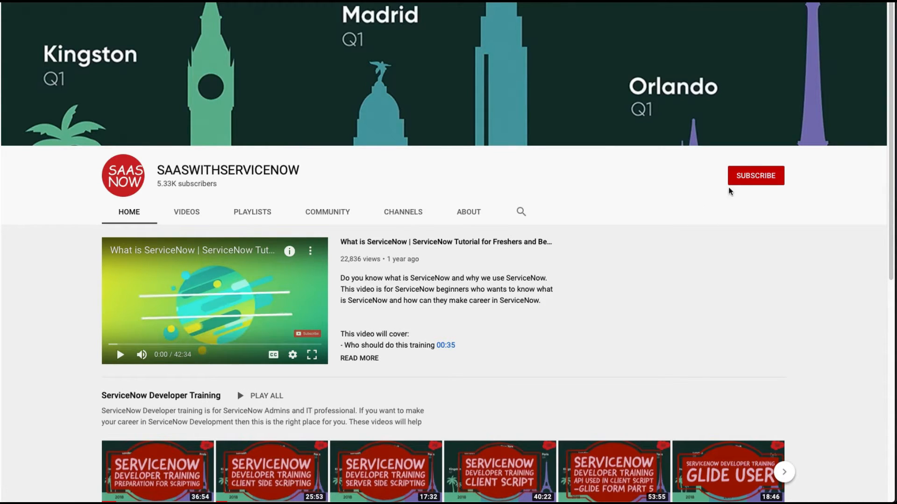
# Leave the YouTube channel page for the ServiceNow System Administration homepage
pyautogui.click(754, 175)
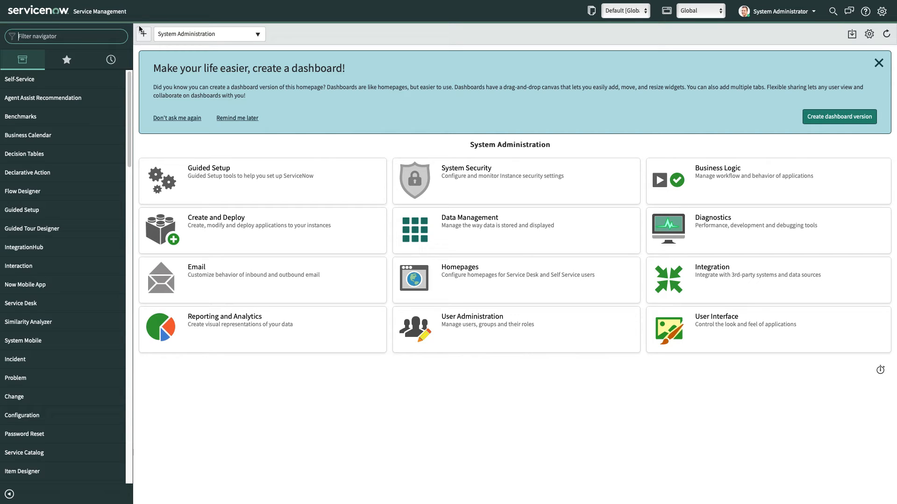
# Bring up sys_user.list and enter Abel Tuter's user record from the top of the list
pyautogui.write('sys_user.list')
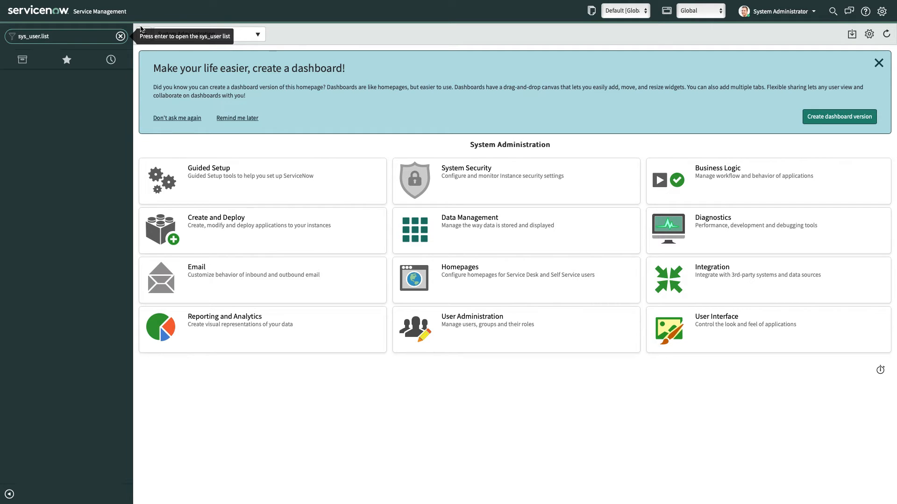
pyautogui.press('enter')
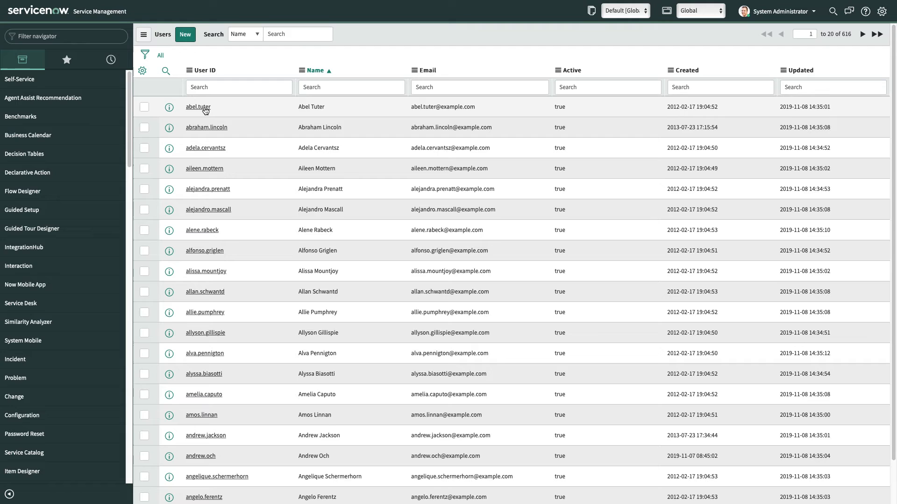
pyautogui.click(197, 107)
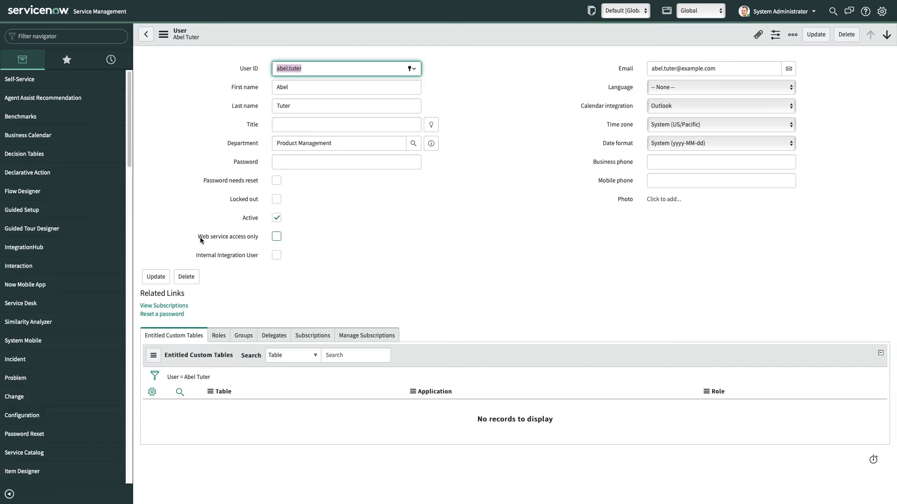
pyautogui.moveTo(227, 236)
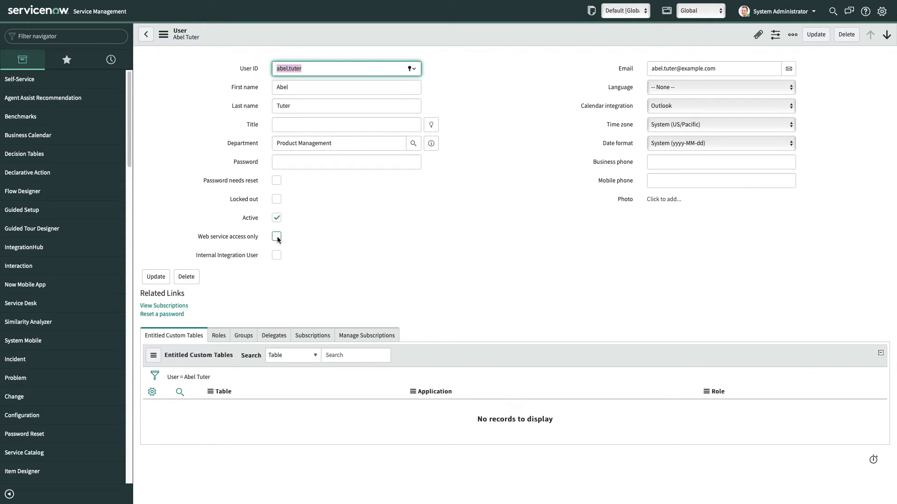
# Enable 'Web service access only' on Abel Tuter's user record
pyautogui.click(277, 237)
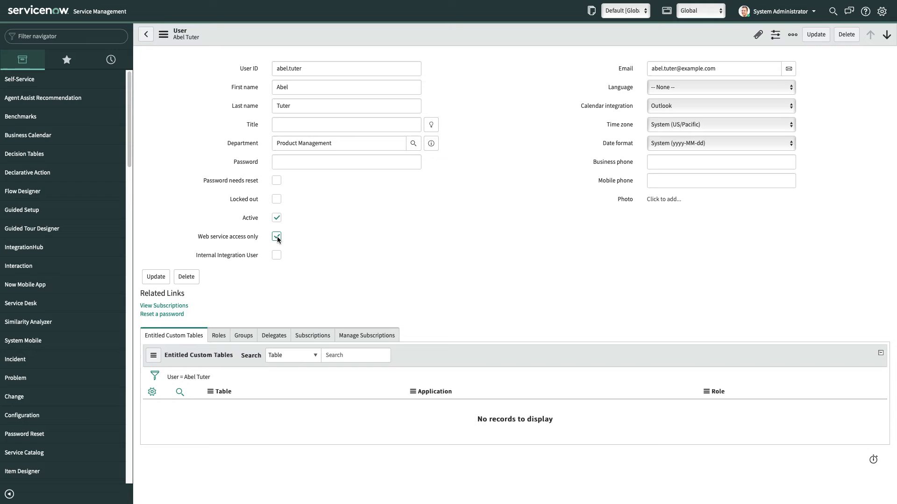
pyautogui.click(276, 237)
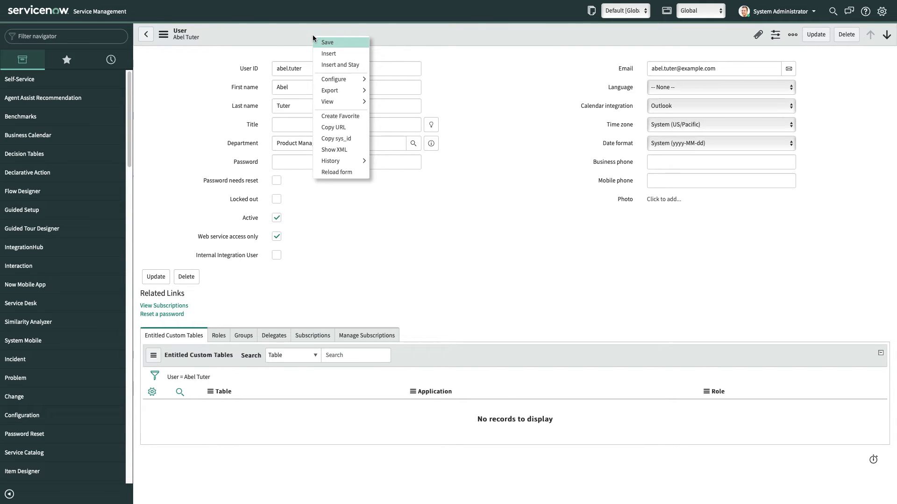
pyautogui.moveTo(333, 79)
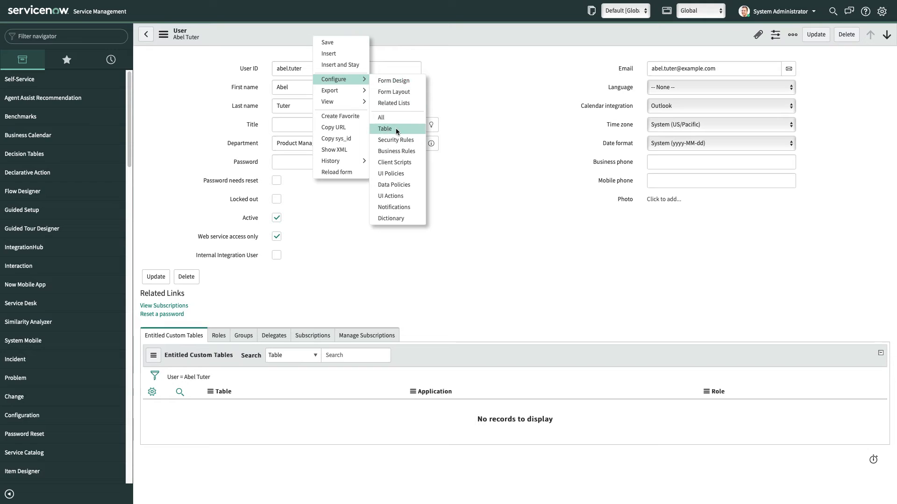
# Review the sys_user table definition's Controls and Application Access settings, confirming web service access is allowed
pyautogui.click(385, 128)
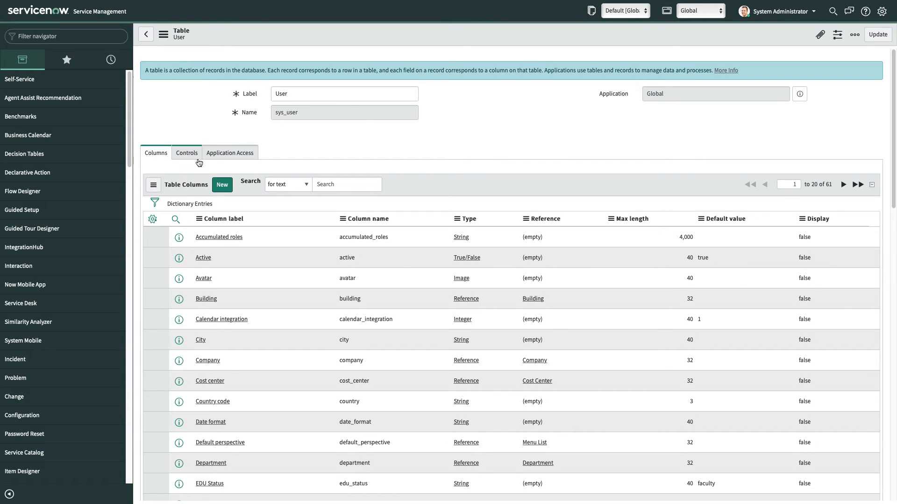
pyautogui.moveTo(248, 101)
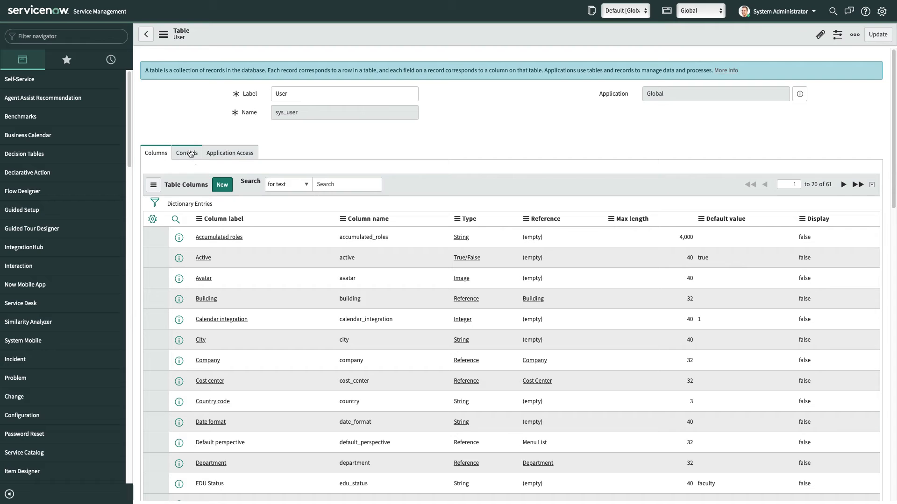
pyautogui.click(187, 152)
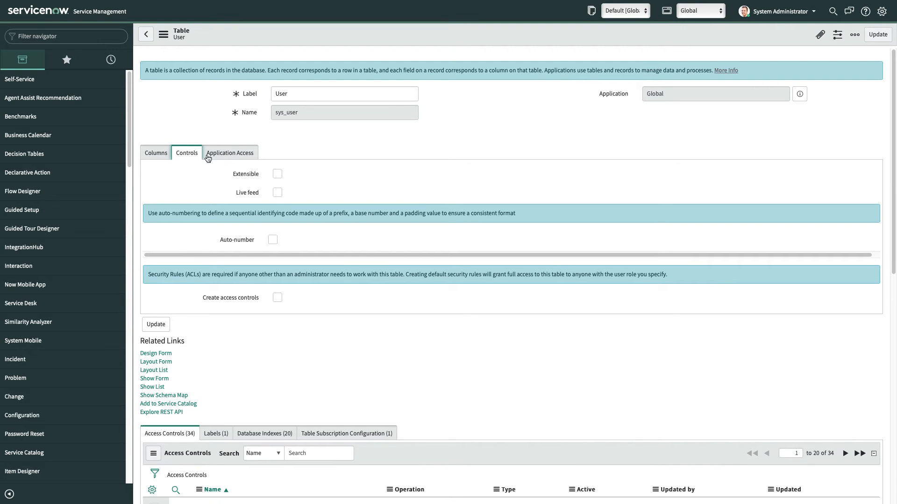
pyautogui.click(229, 152)
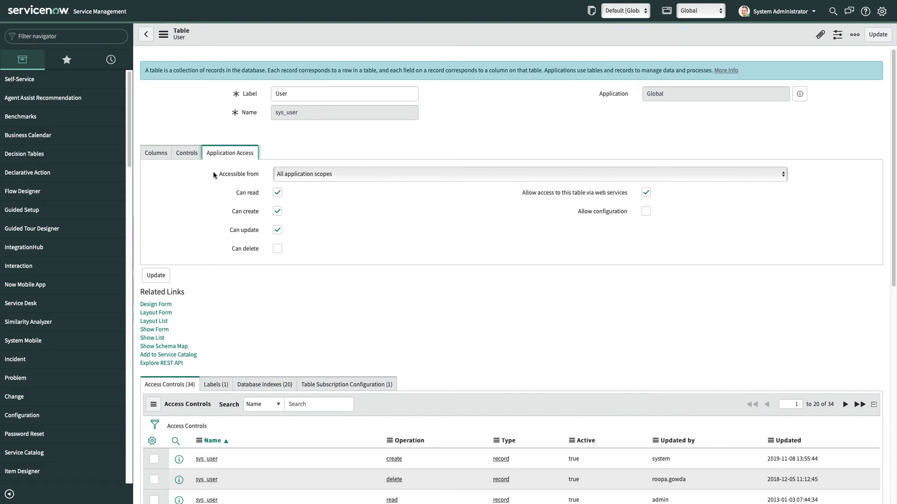
pyautogui.moveTo(239, 163)
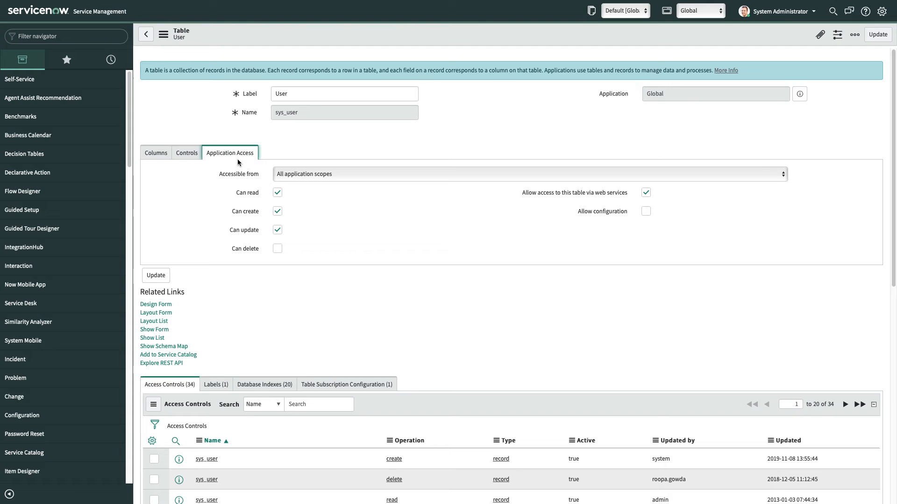
pyautogui.moveTo(678, 199)
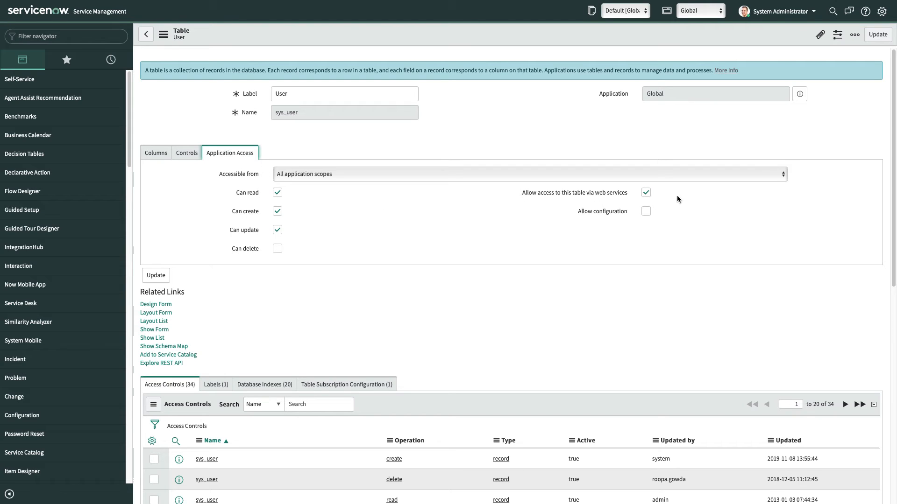
pyautogui.moveTo(533, 200)
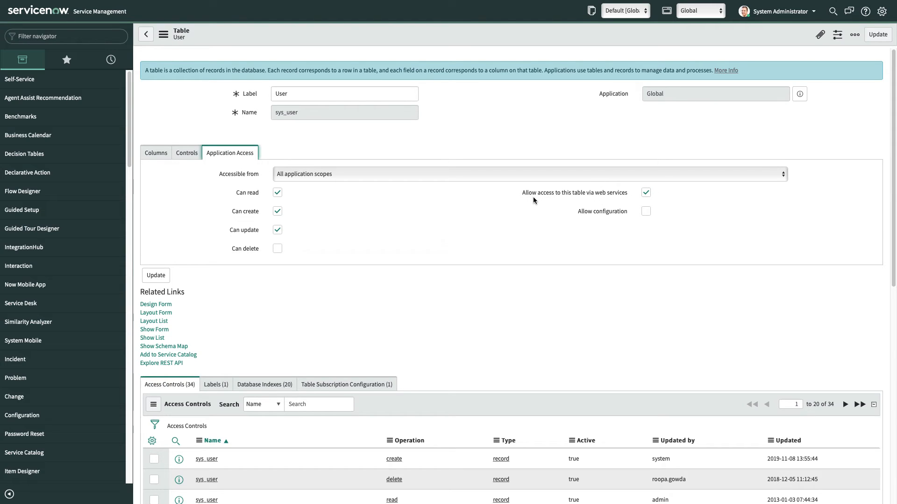
pyautogui.moveTo(575, 193)
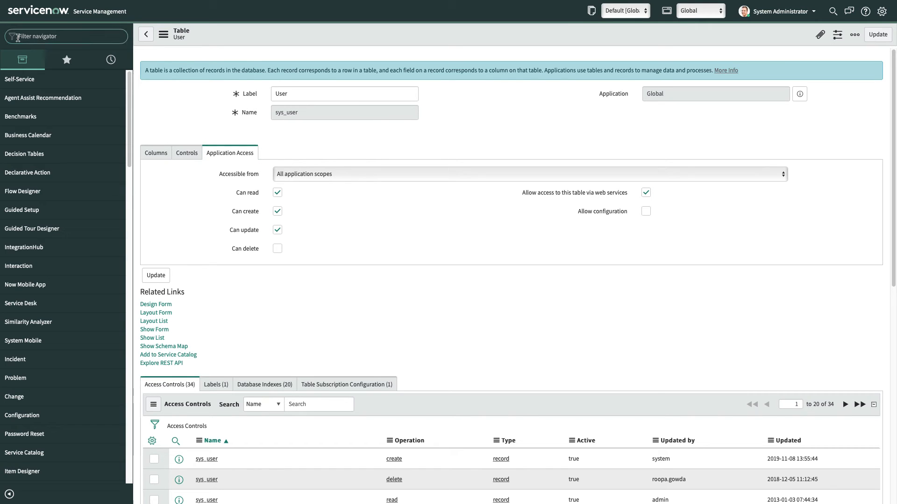
pyautogui.write('cors')
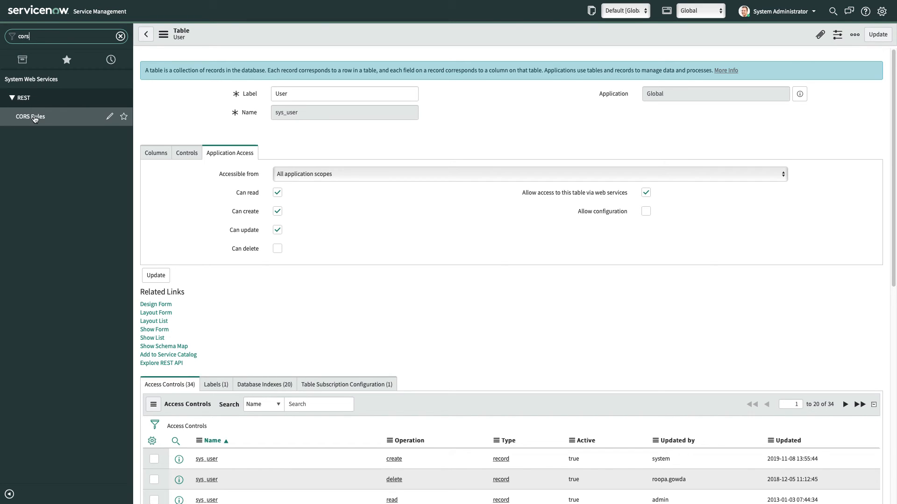
# Show the empty CORS Rules list and start a new CORS rule record
pyautogui.click(30, 117)
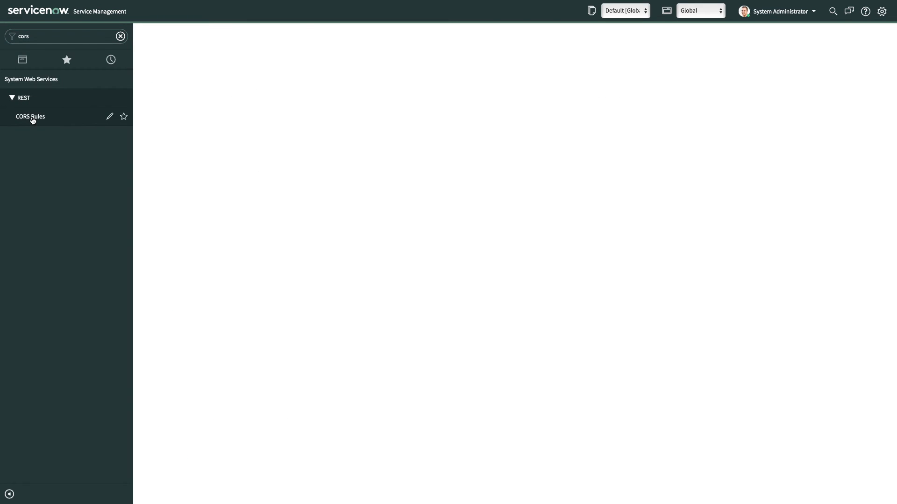
pyautogui.click(30, 117)
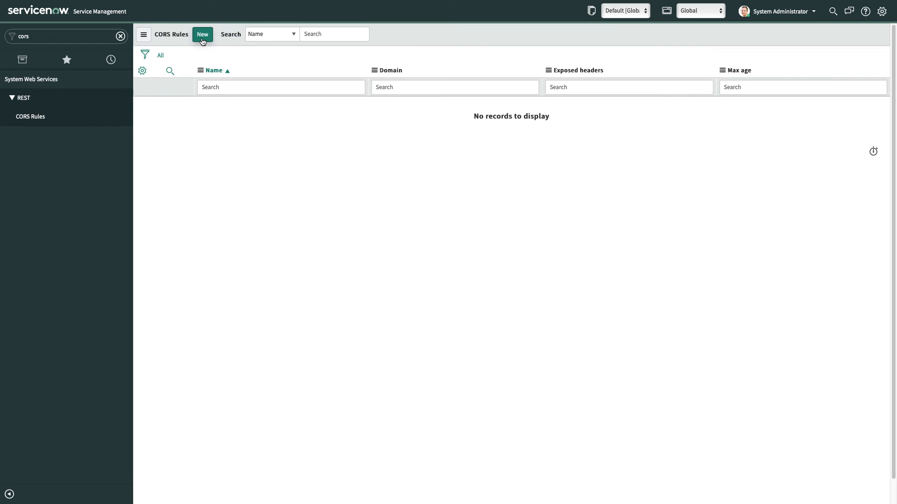
pyautogui.click(201, 35)
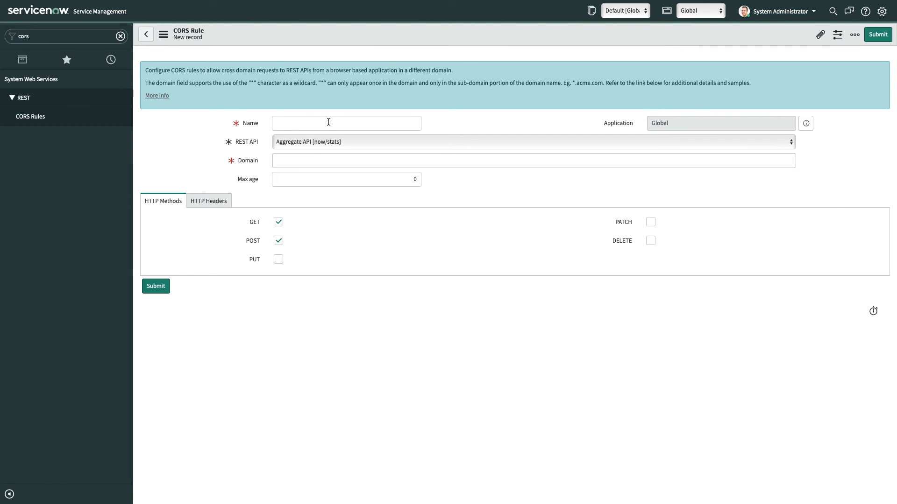
# Name the rule 'X Application Table access' and set its REST API to Table API [now/table]
pyautogui.click(346, 122)
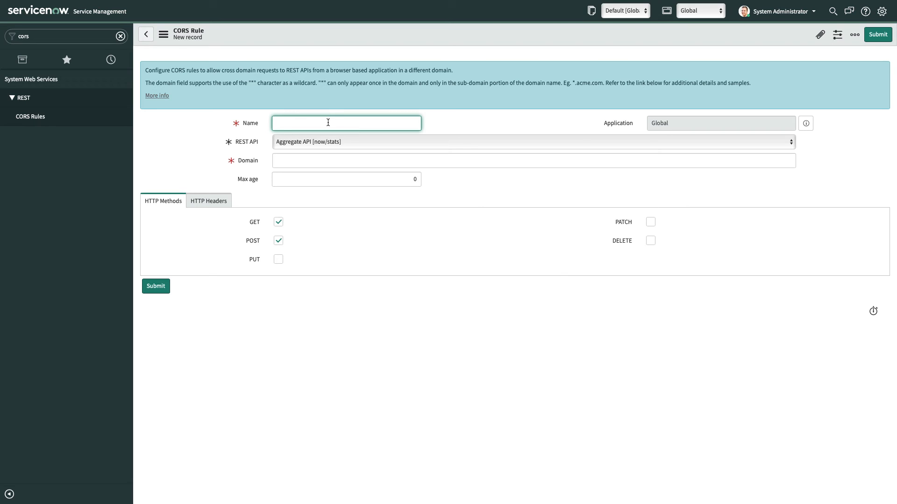
pyautogui.write('X Application T')
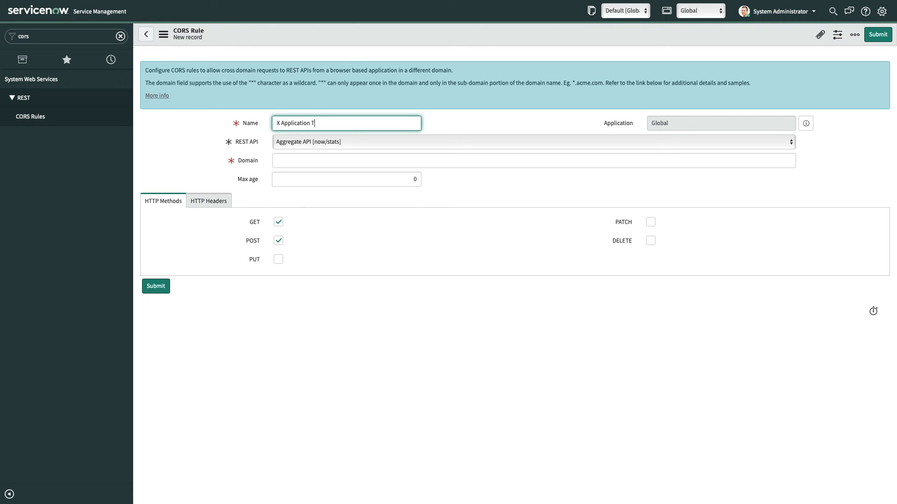
pyautogui.write('able access')
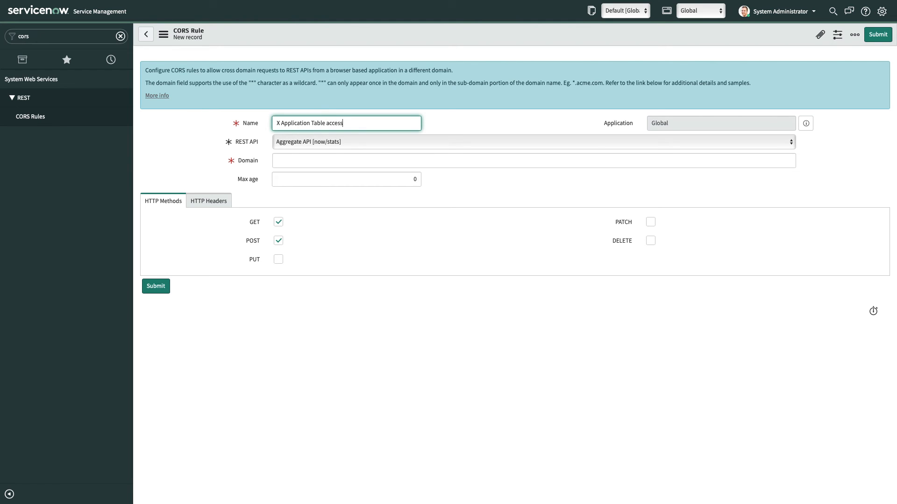
pyautogui.click(531, 142)
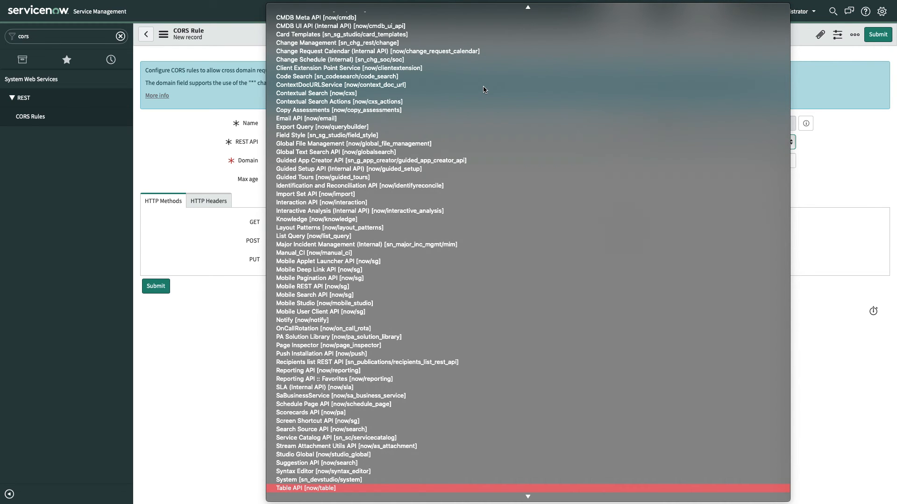
pyautogui.moveTo(366, 471)
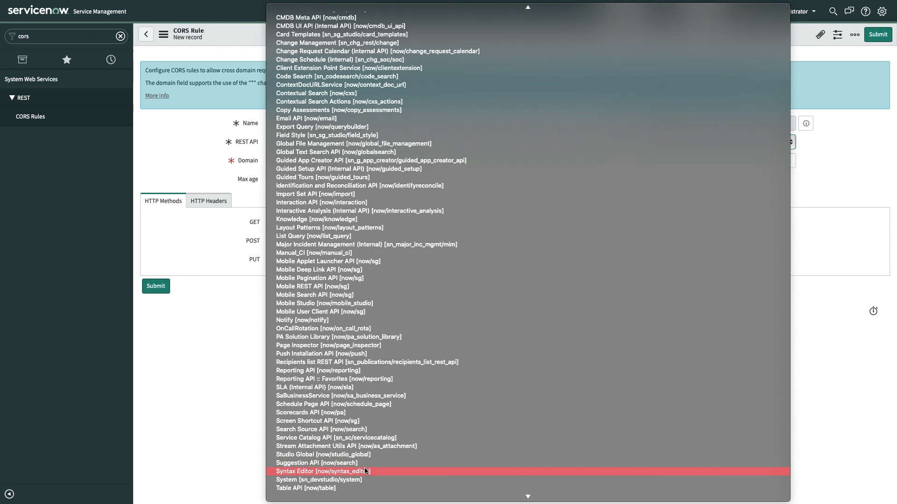
pyautogui.click(306, 489)
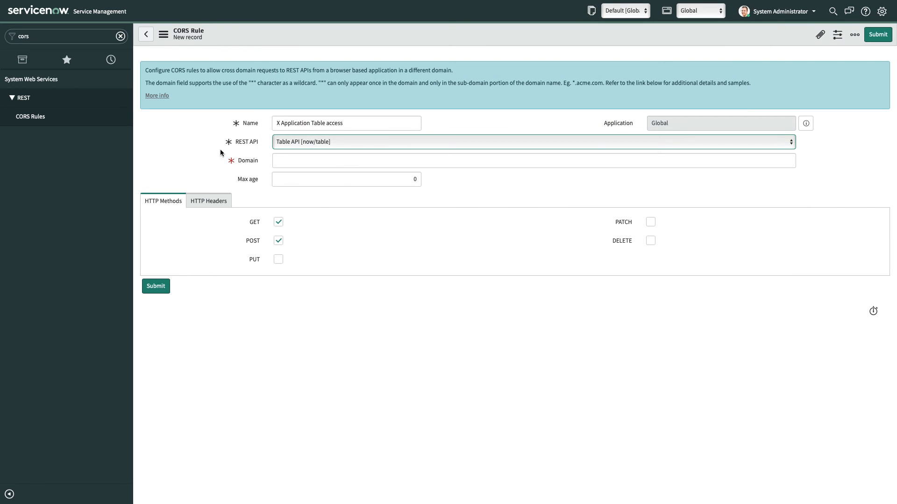
pyautogui.click(533, 161)
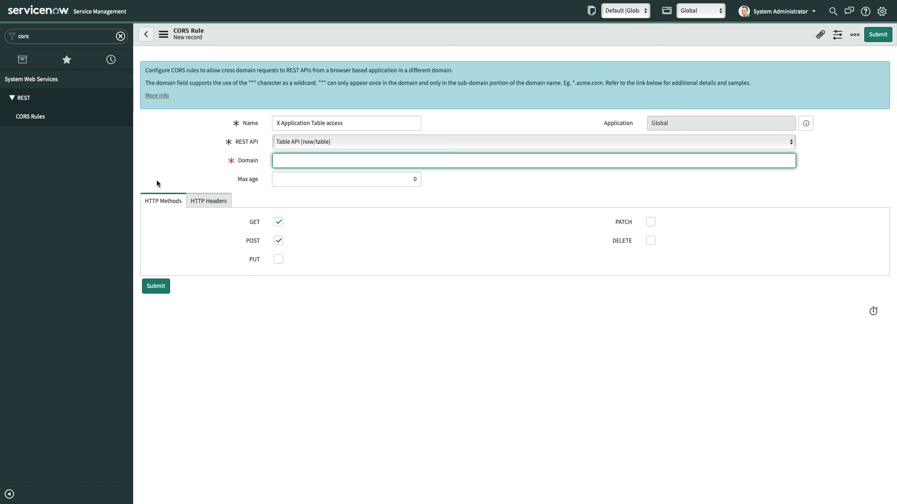
pyautogui.write('test.com')
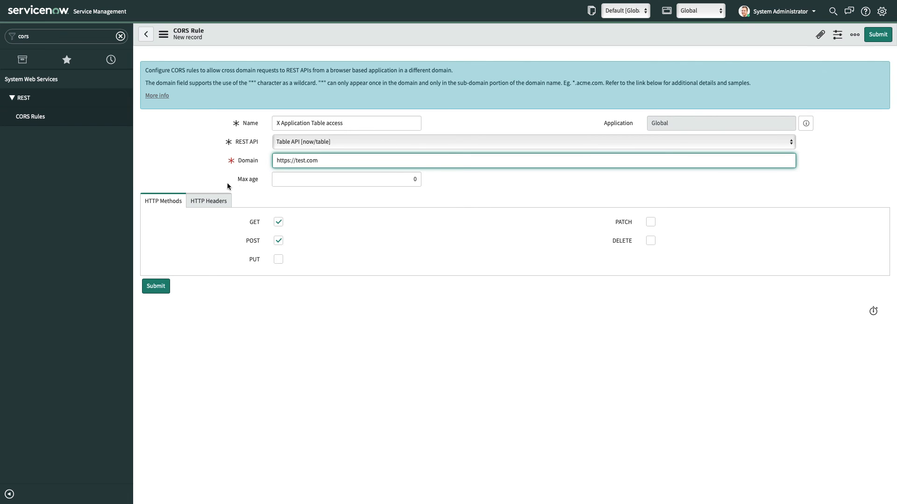
pyautogui.moveTo(246, 180)
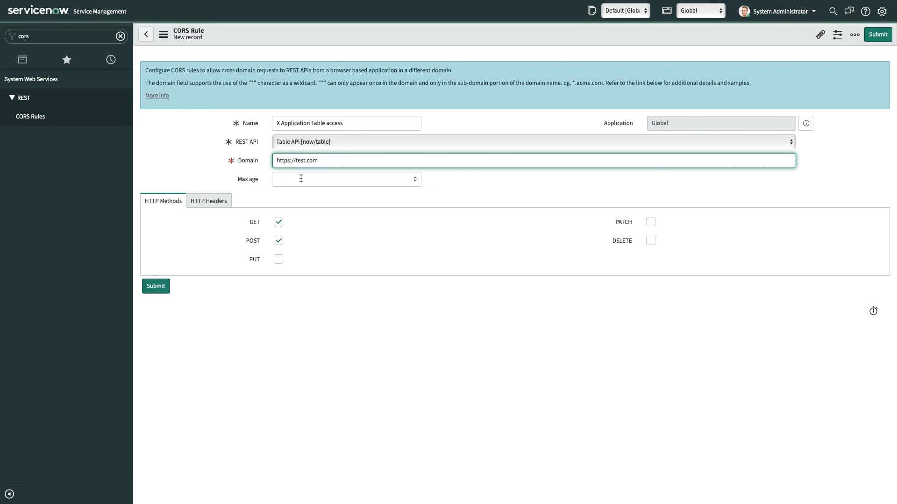
pyautogui.moveTo(295, 156)
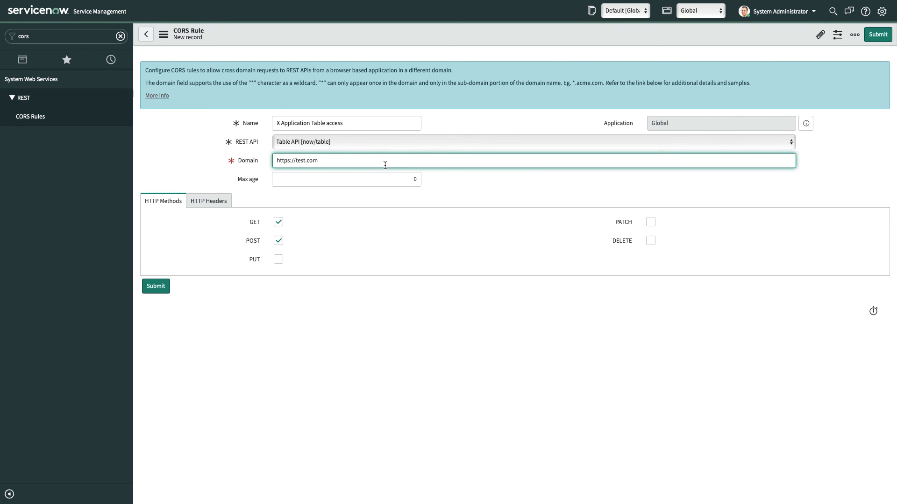
# Uncheck POST so only GET is allowed, leaving exposed headers empty
pyautogui.click(279, 240)
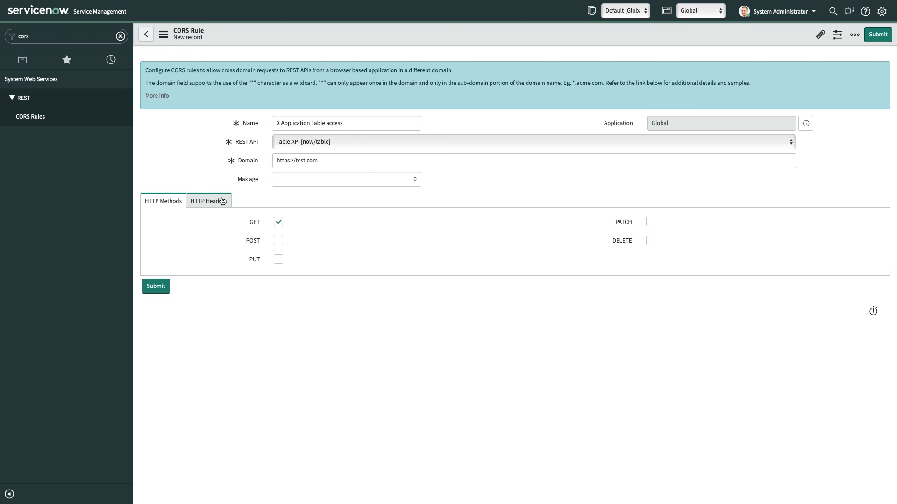
pyautogui.click(208, 201)
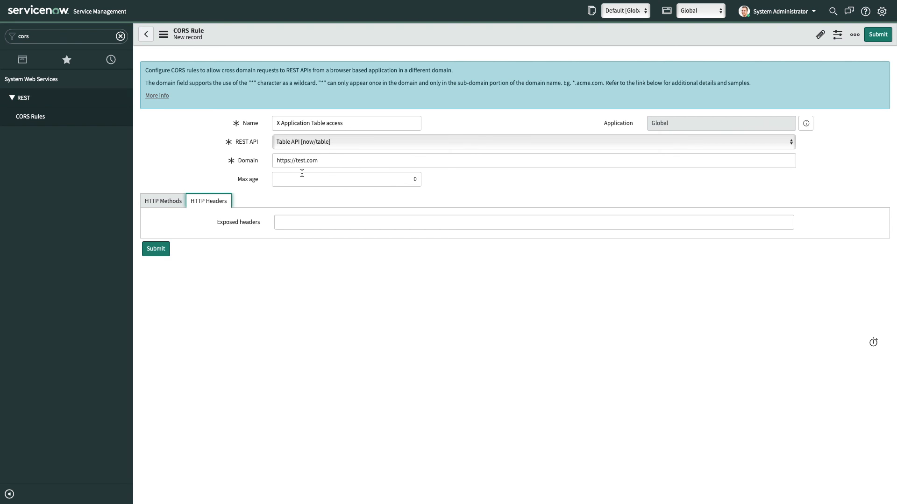
pyautogui.click(162, 201)
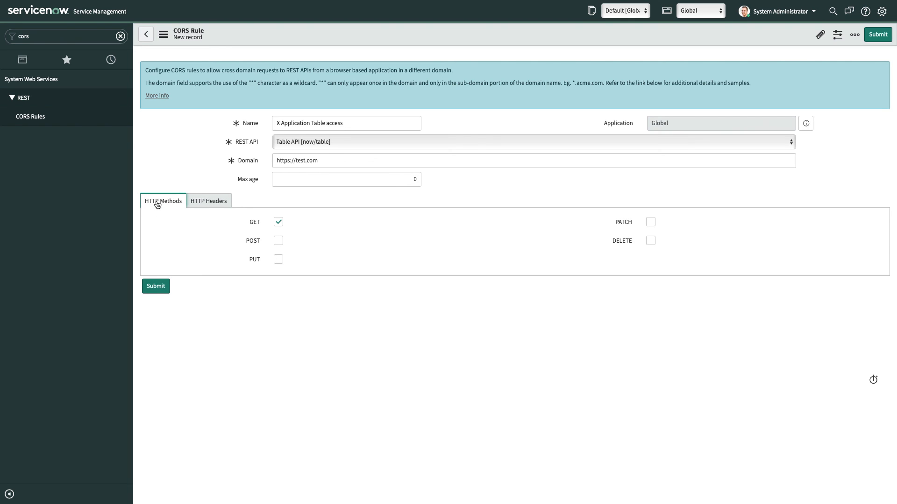